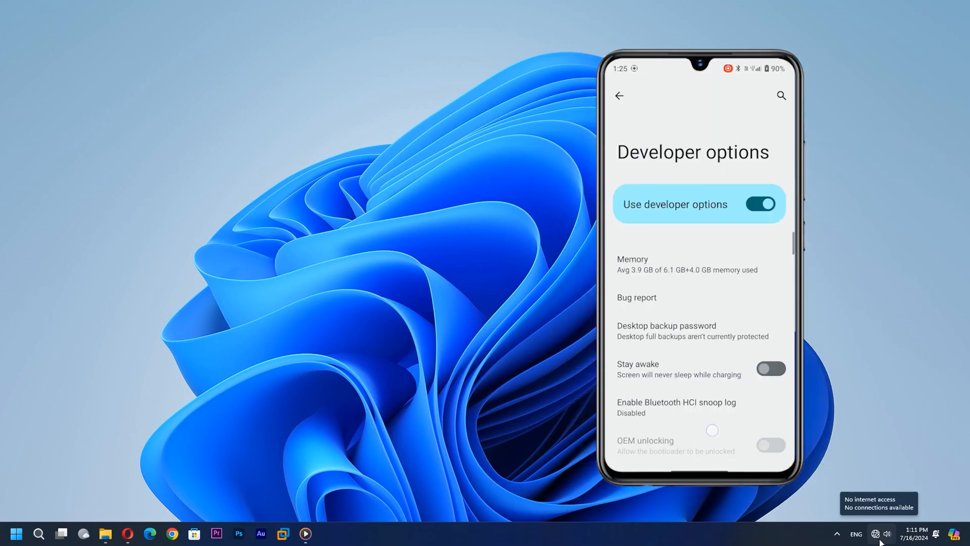
- Reach Default USB configuration in Developer options and open its choices
{"action": "scroll", "scroll_direction": "down", "scroll_amount": 3}
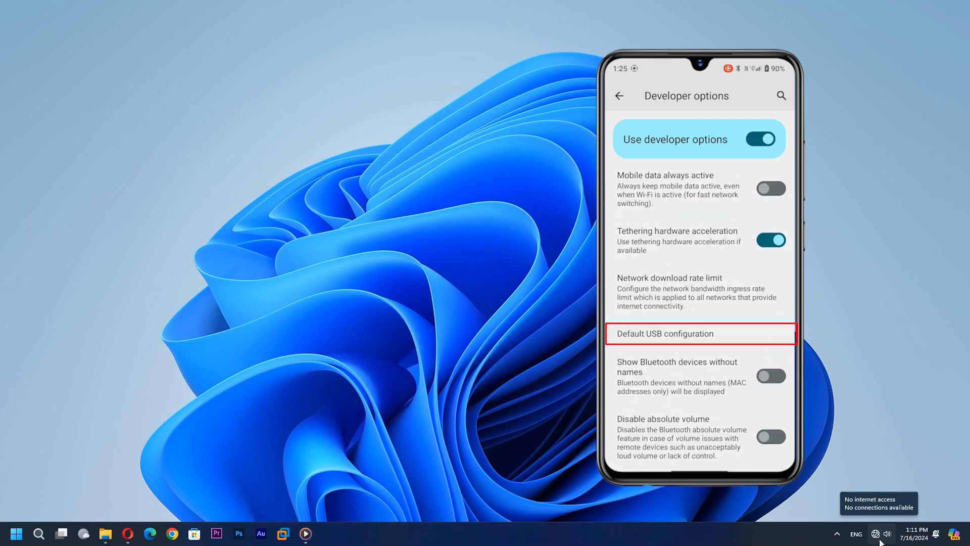
{"action": "left_click", "coordinate": [665, 334]}
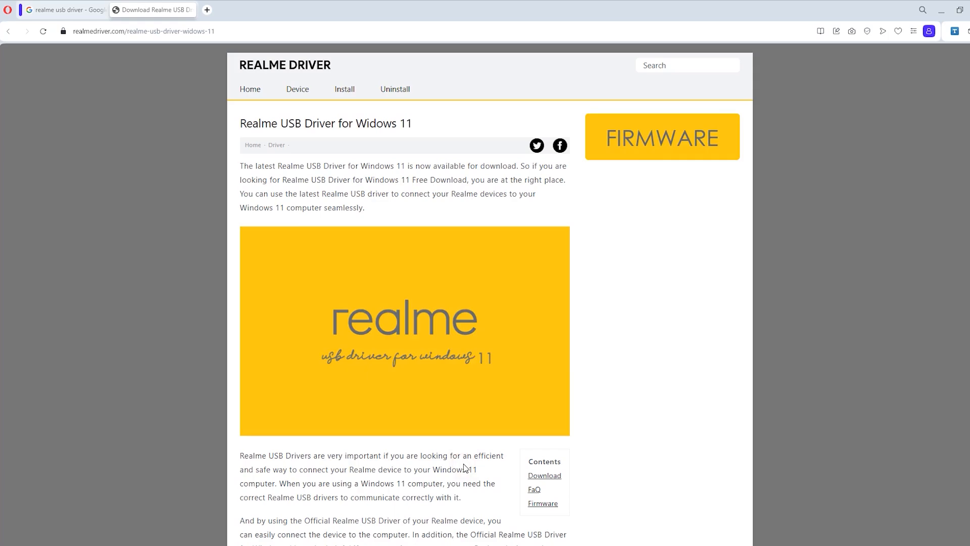
- Scroll to the driver download table listing Qualcomm, MediaTek, Unisoc/SPD and ADB
{"action": "scroll", "scroll_direction": "down", "scroll_amount": 3}
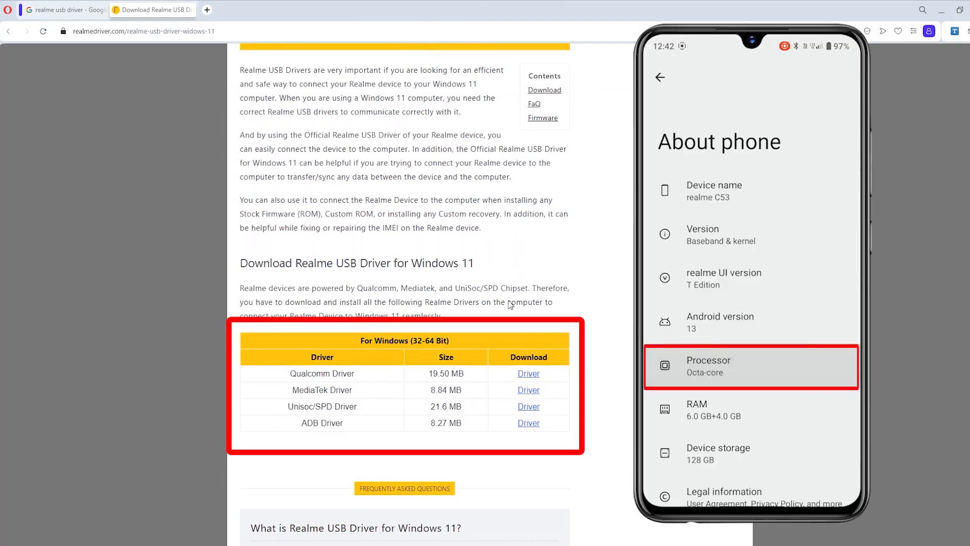
- Request the Samsung Android USB Driver for Windows v1.7.61 download
{"action": "left_click", "coordinate": [238, 9]}
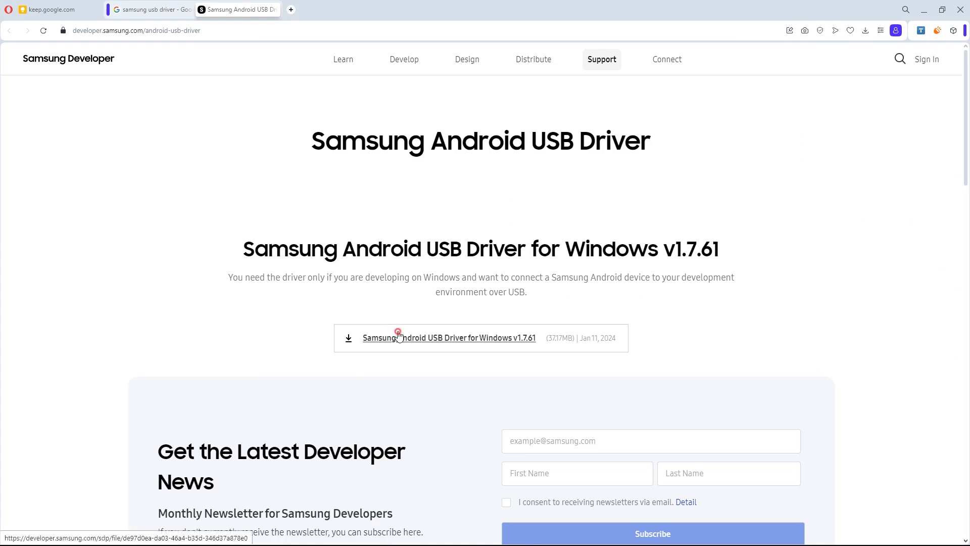
{"action": "left_click", "coordinate": [449, 337]}
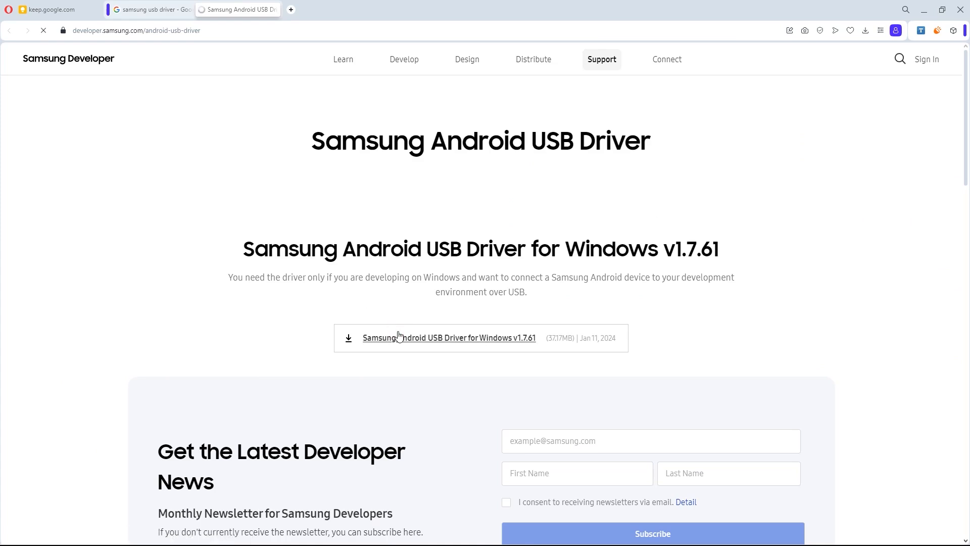
{"action": "left_click", "coordinate": [448, 337]}
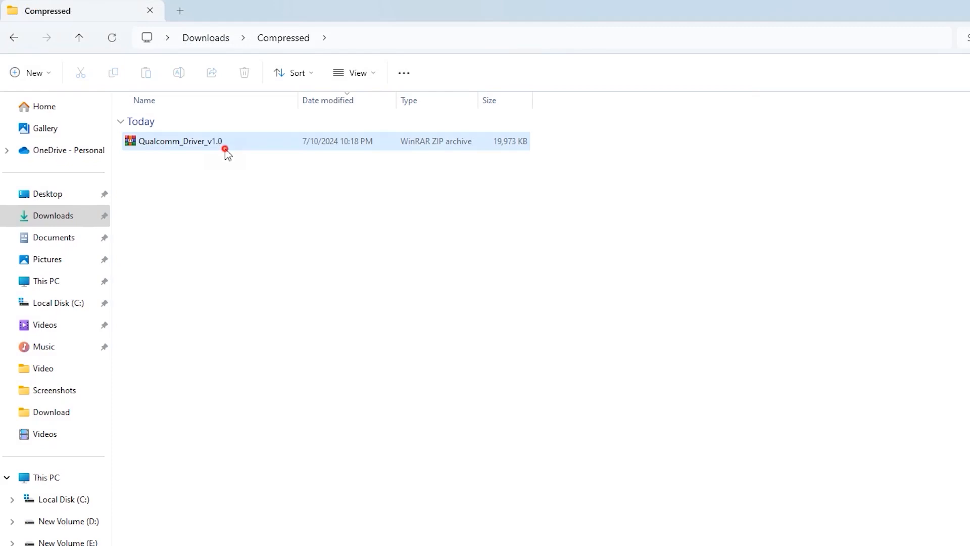
- Extract Qualcomm_Driver_v1.0 and launch the Qualcomm USB Driver v1.0 installer
{"action": "double_click", "coordinate": [180, 141]}
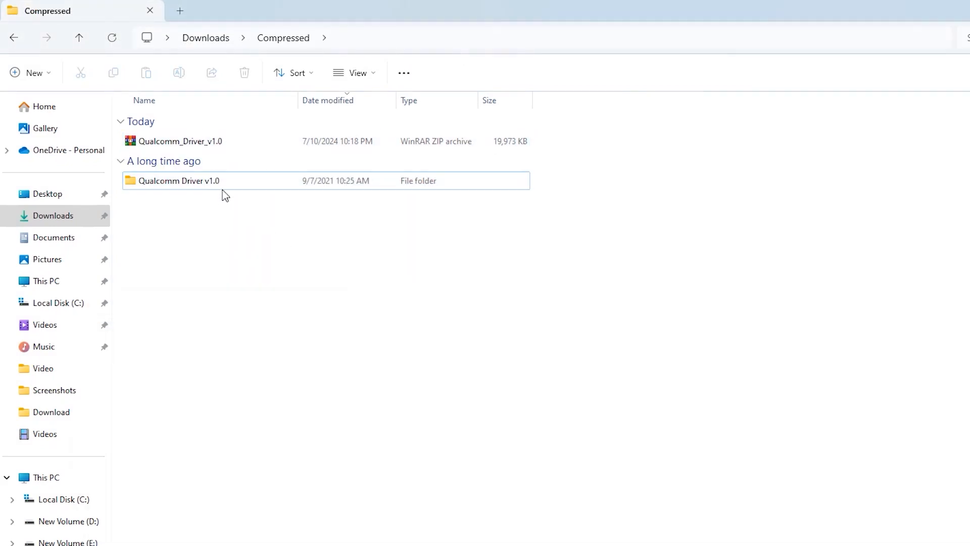
{"action": "double_click", "coordinate": [179, 181]}
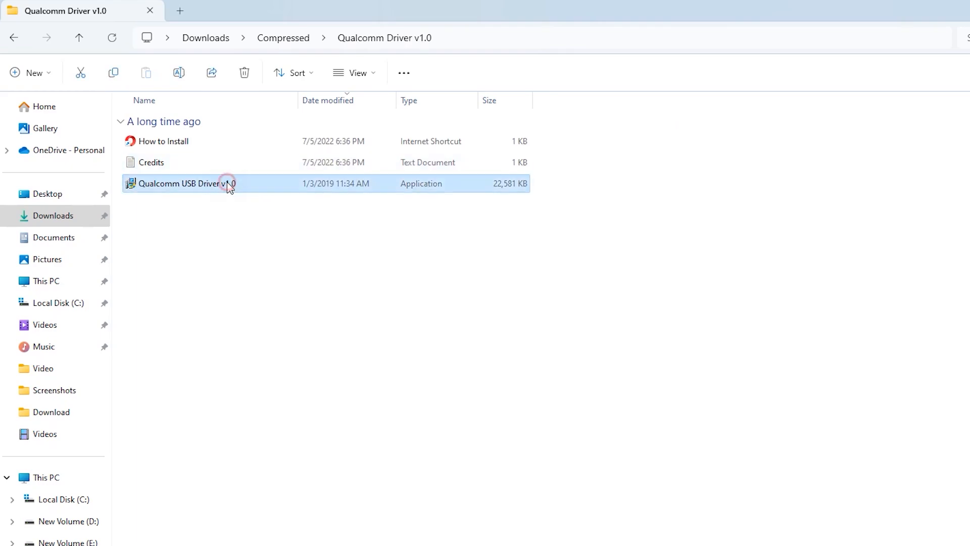
{"action": "double_click", "coordinate": [180, 183]}
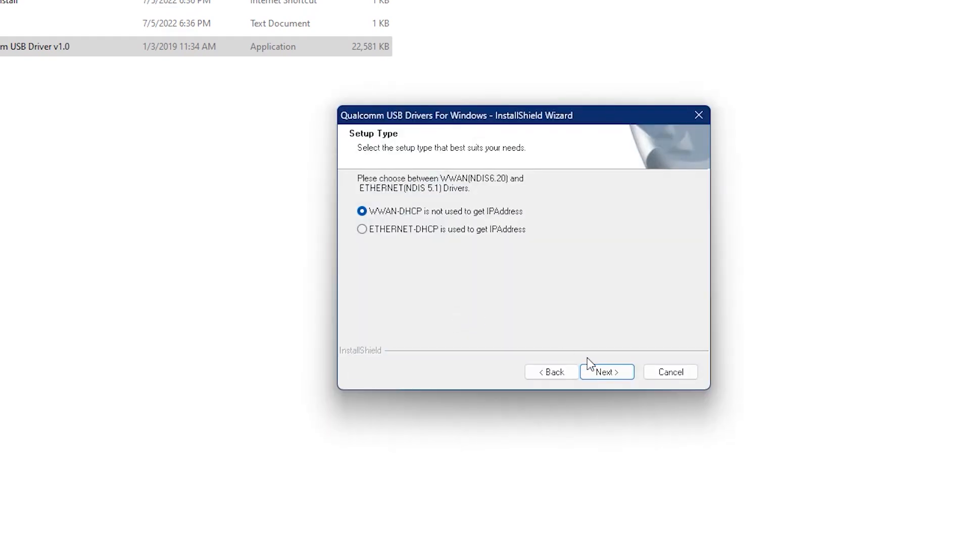
- Install the Qualcomm USB drivers with the WWAN-DHCP setup type
{"action": "left_click", "coordinate": [606, 371]}
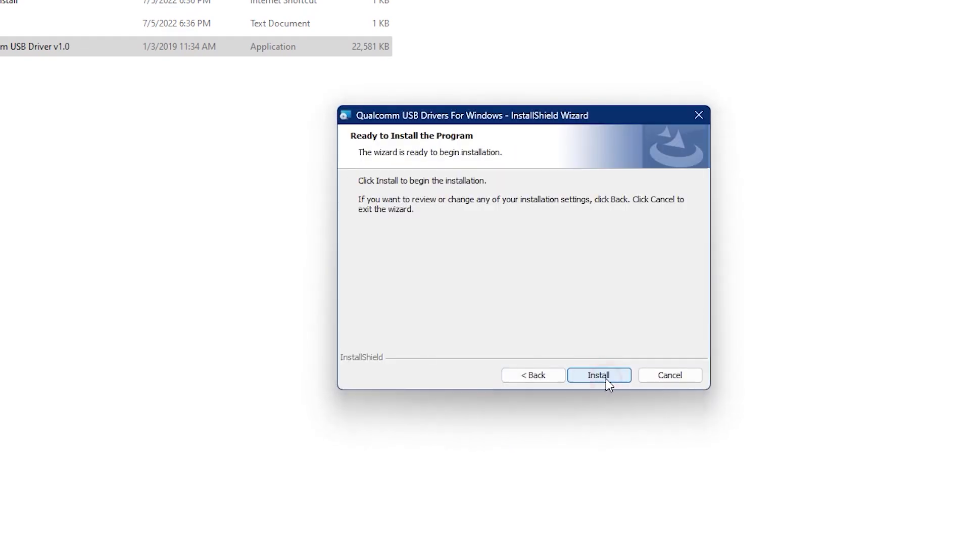
{"action": "left_click", "coordinate": [597, 375]}
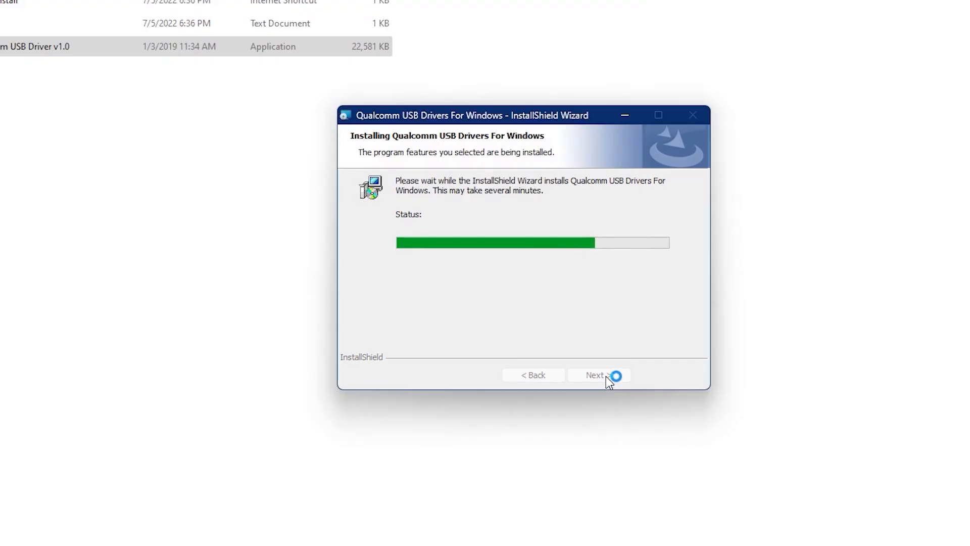